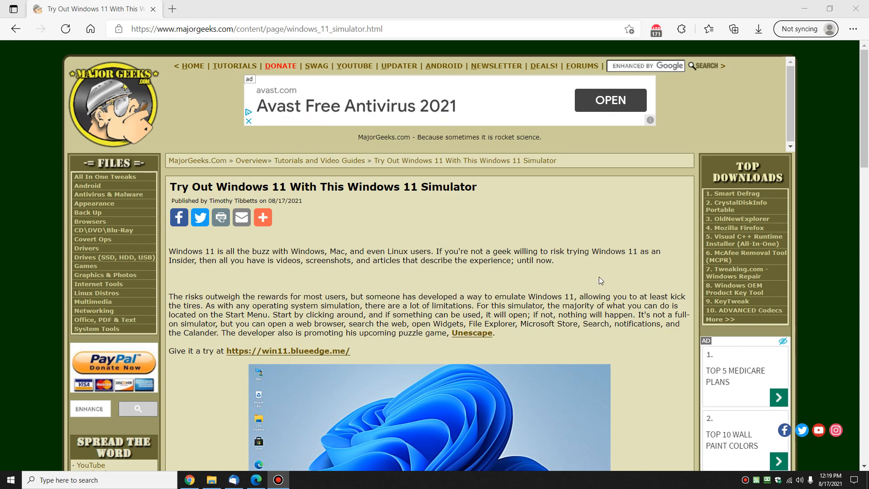
Open the win11.blueedge.me simulator from the article and dismiss its About Windows notice
scroll("down", 3)
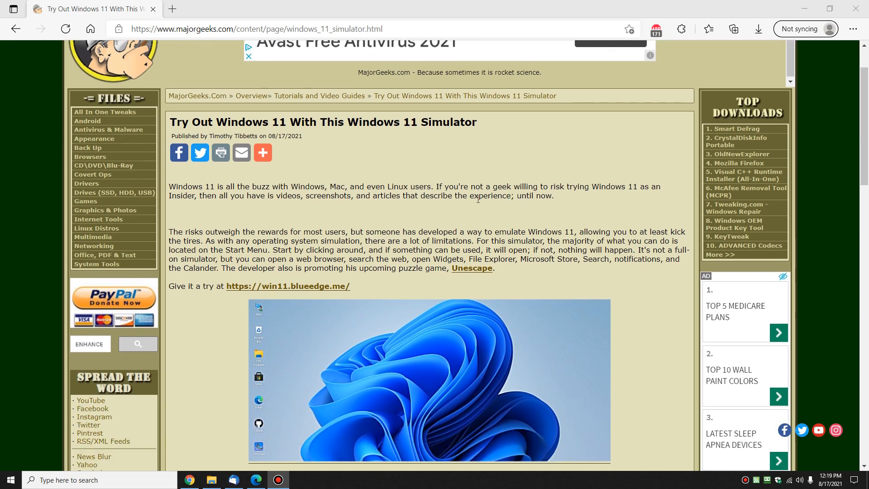
scroll("down", 3)
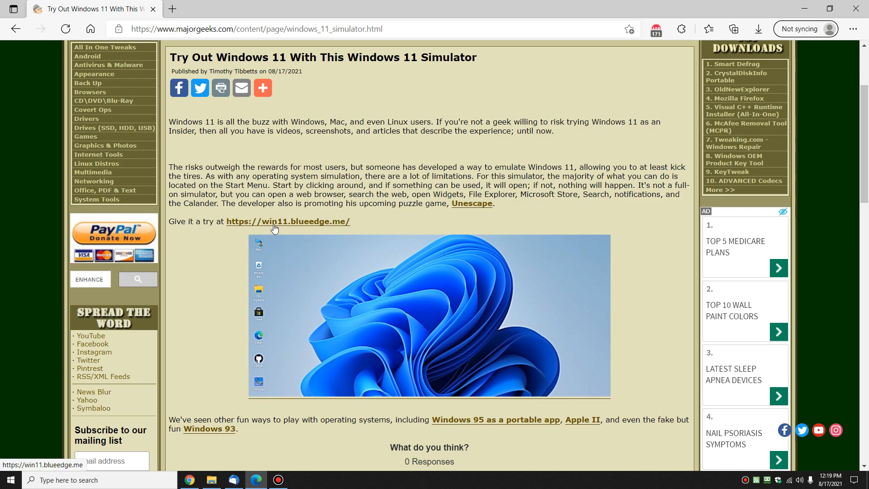
mouse_move(186, 14)
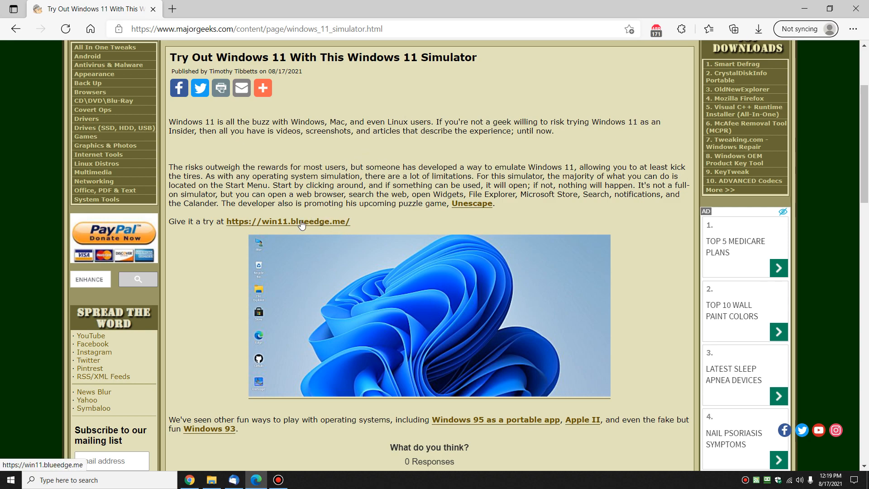
left_click(287, 221)
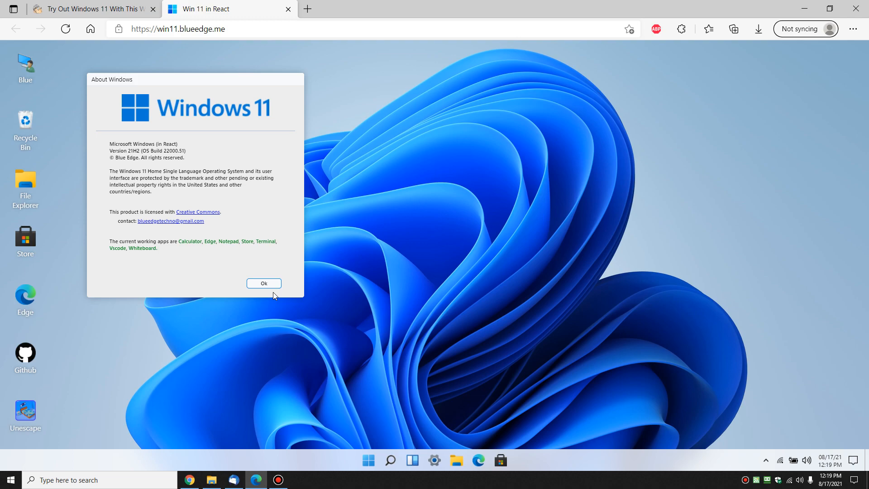
left_click(263, 284)
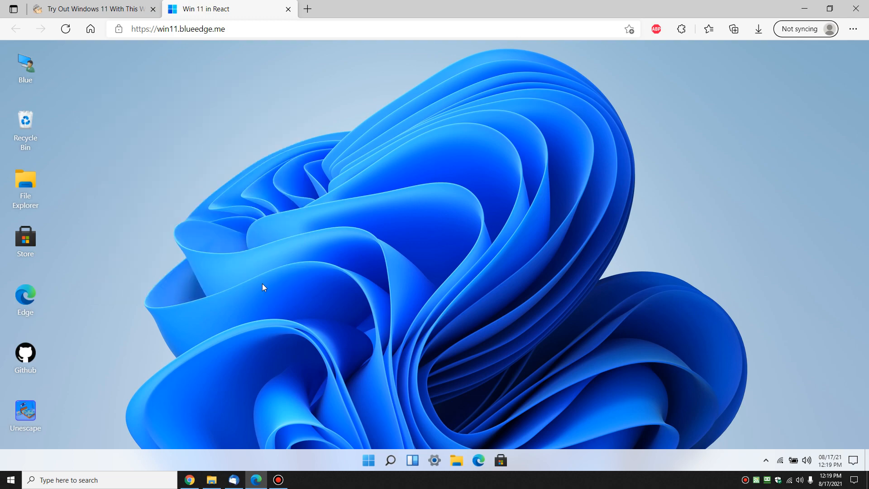
mouse_move(334, 203)
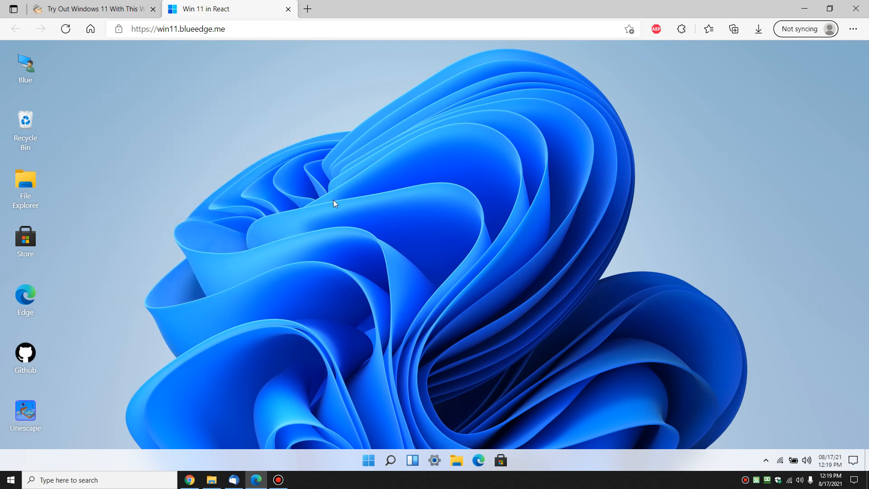
Select the File Explorer and Recycle Bin icons on the simulated desktop
left_click(25, 188)
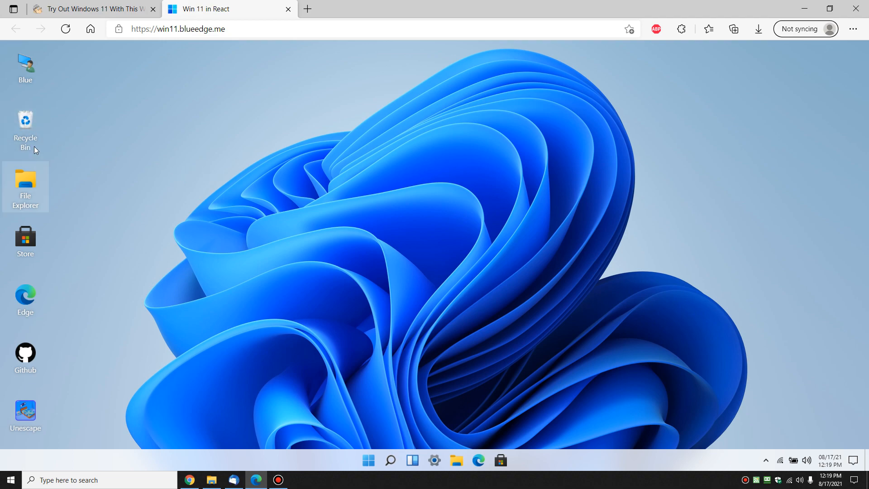
left_click(26, 125)
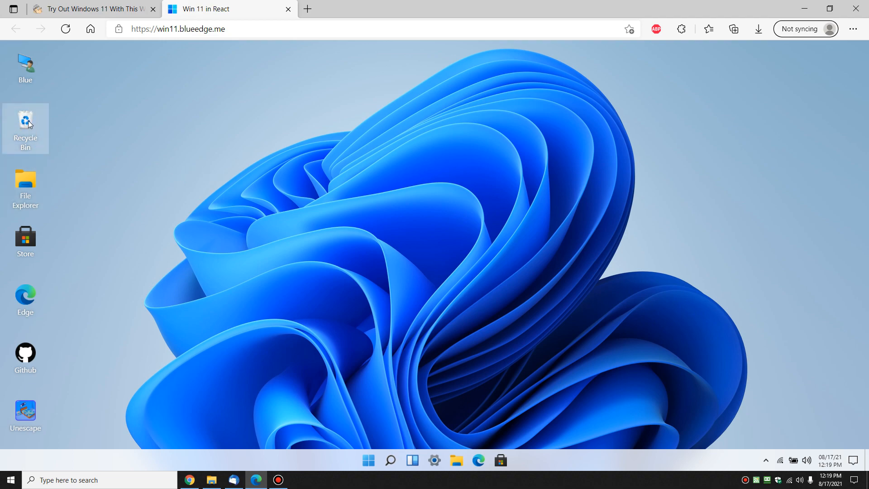
mouse_move(26, 182)
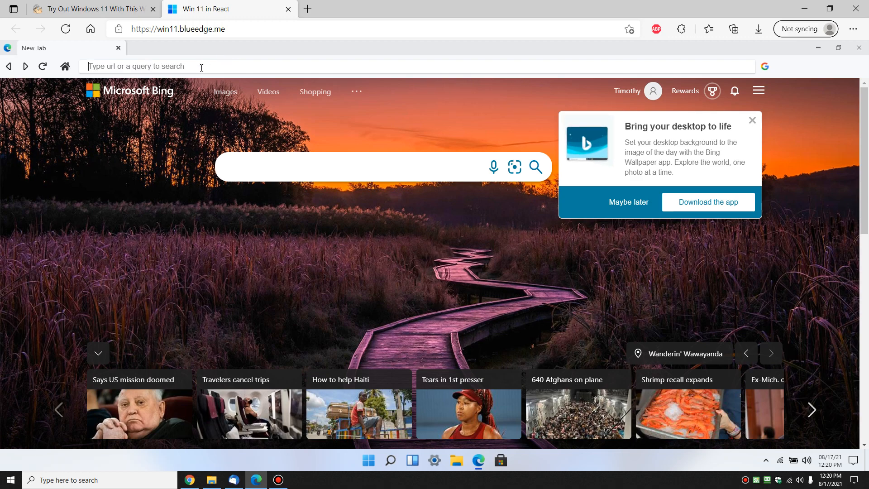
Enter 'majorgeeks.co' in the simulated Edge address bar
type("majorgeeks.co")
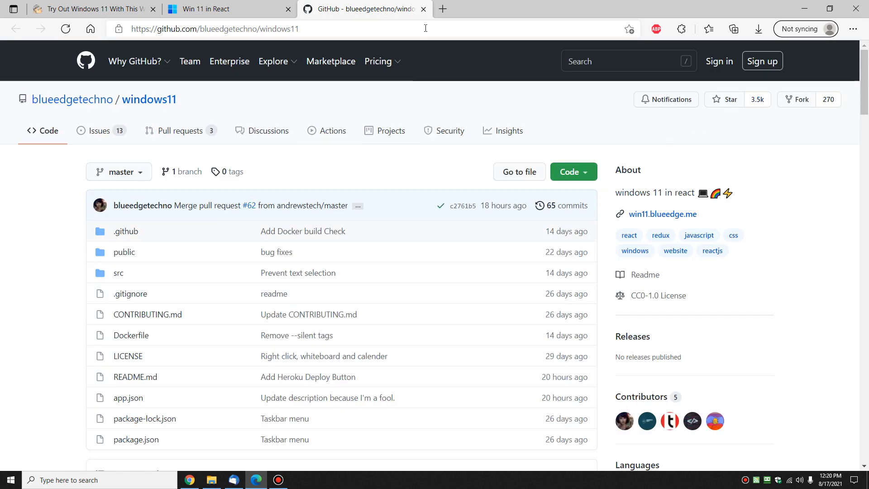
Close the GitHub tab, view the Unescape site from its desktop icon, then close that tab too
left_click(423, 9)
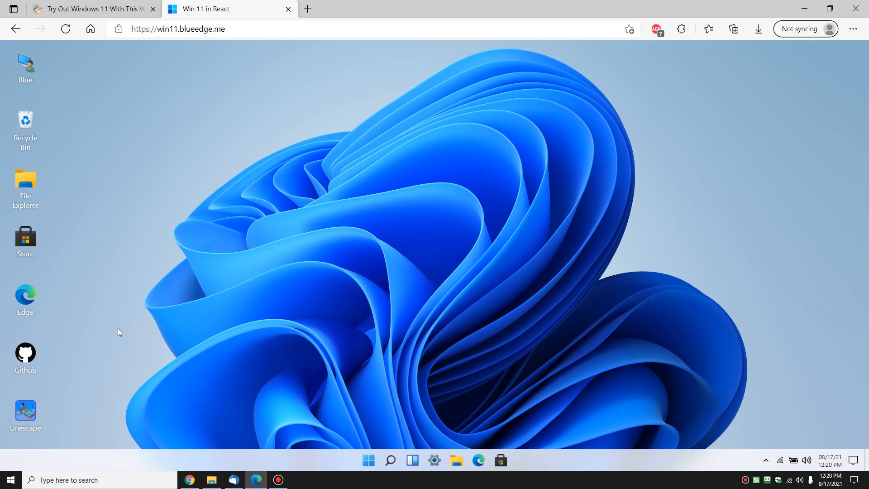
mouse_move(390, 459)
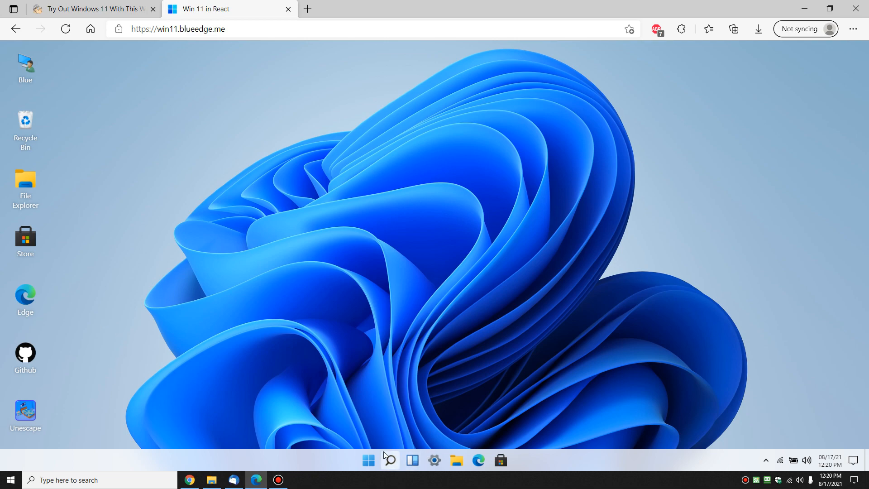
double_click(25, 413)
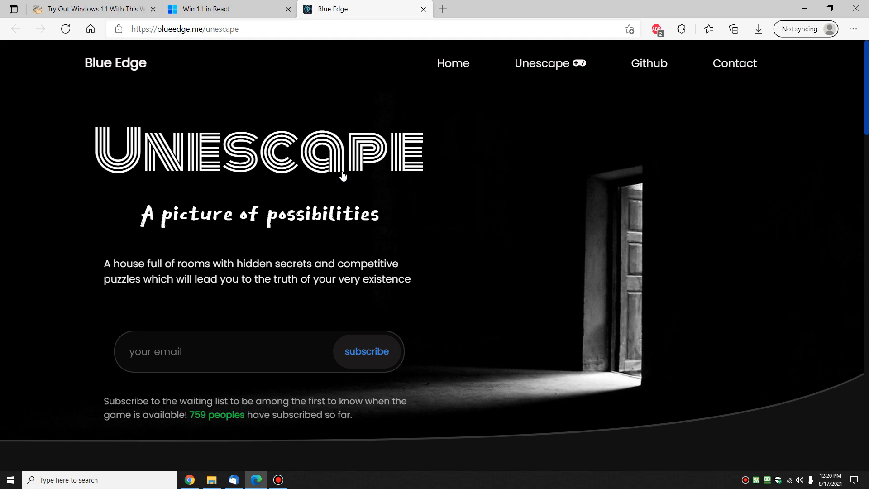
scroll("down", 3)
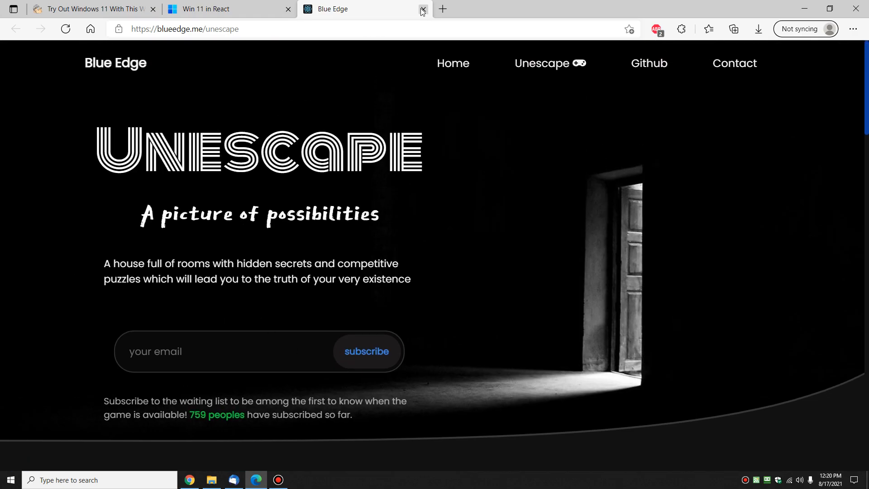
left_click(421, 9)
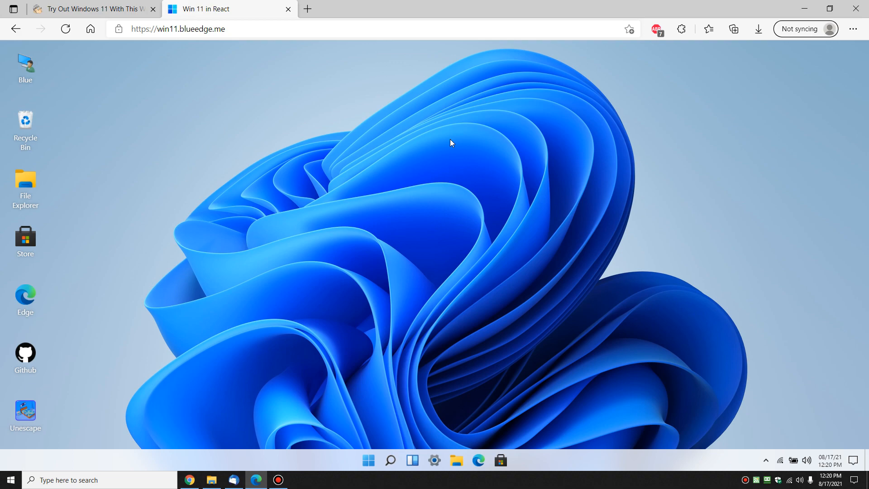
mouse_move(318, 288)
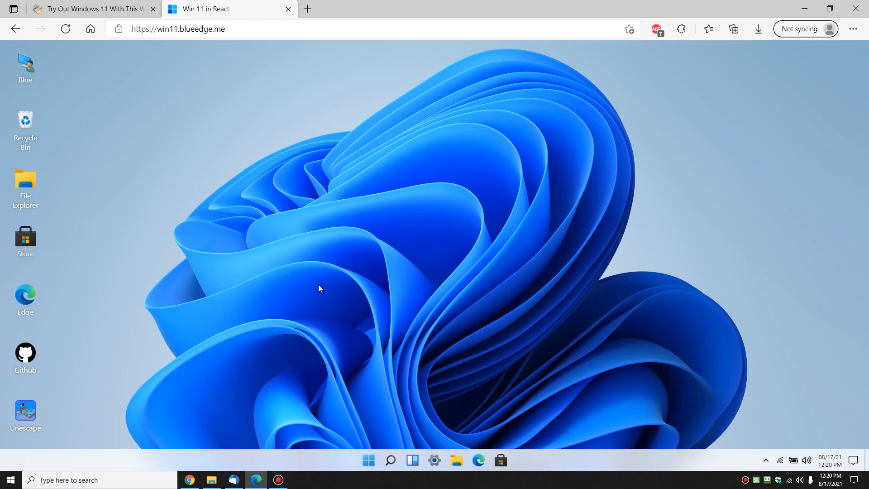
mouse_move(372, 308)
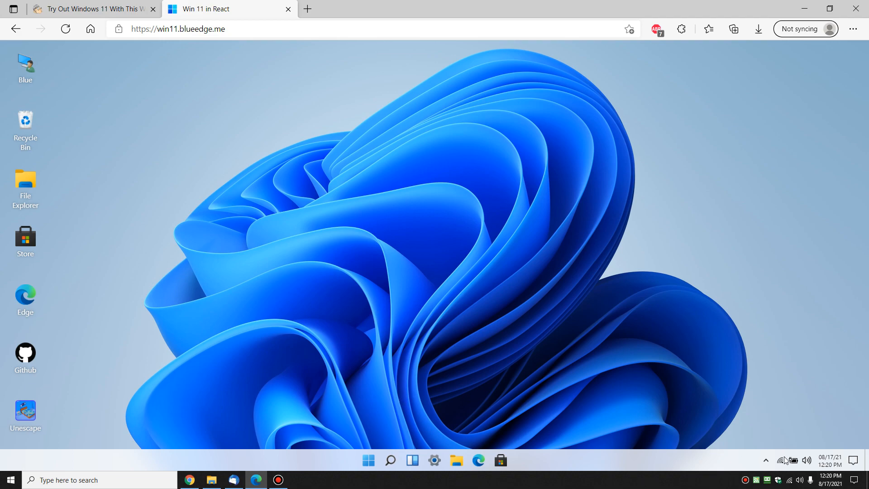
mouse_move(325, 481)
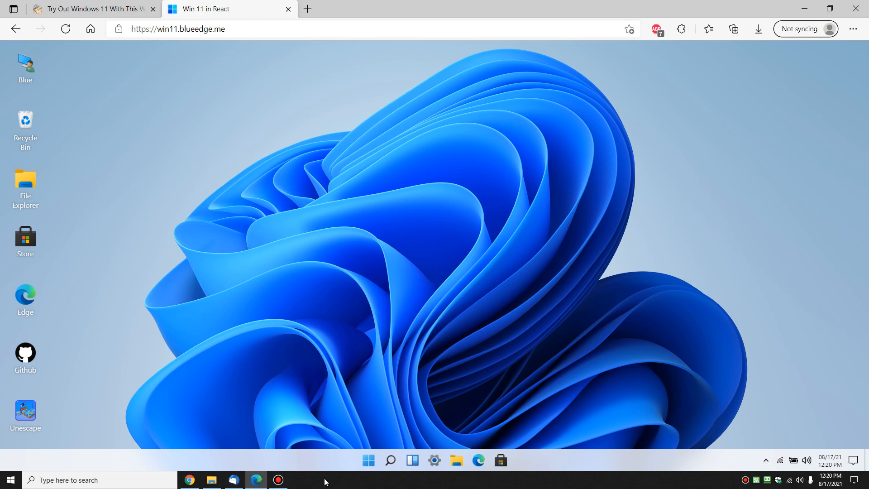
mouse_move(369, 460)
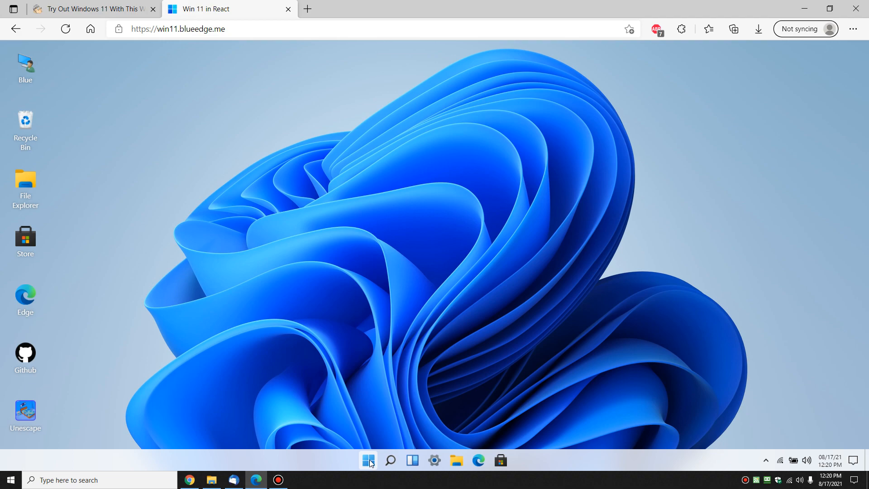
left_click(367, 460)
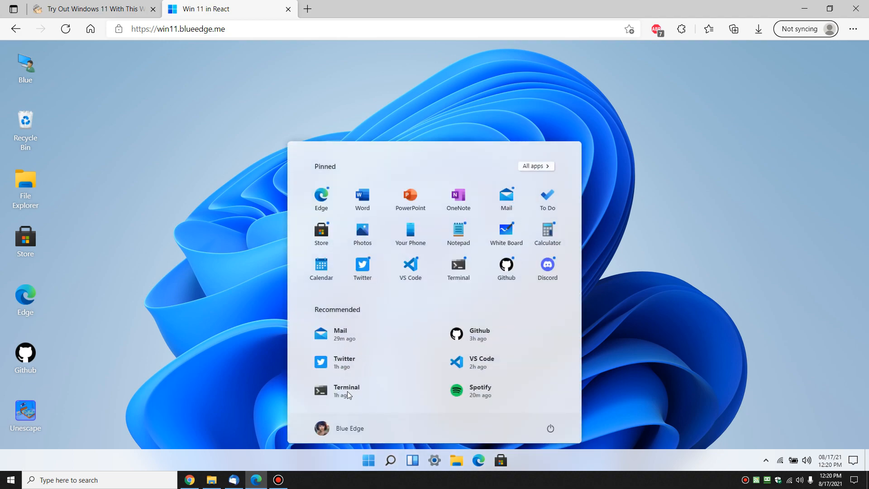
mouse_move(423, 396)
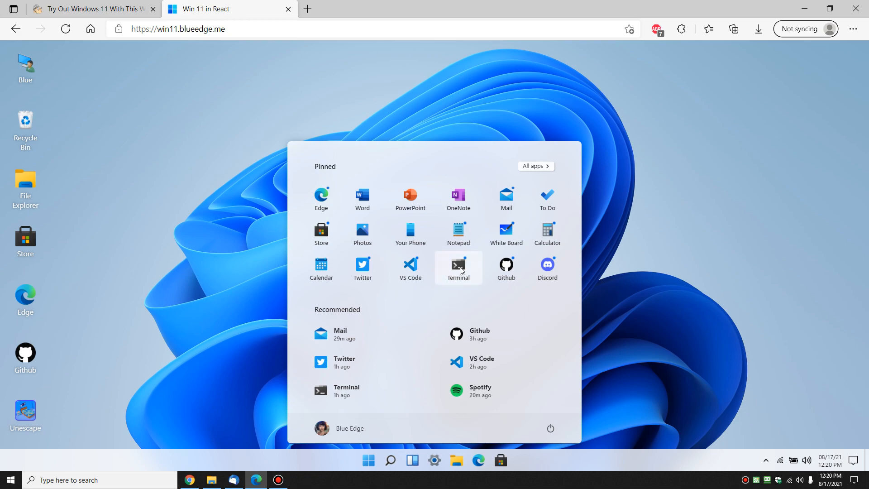
mouse_move(389, 326)
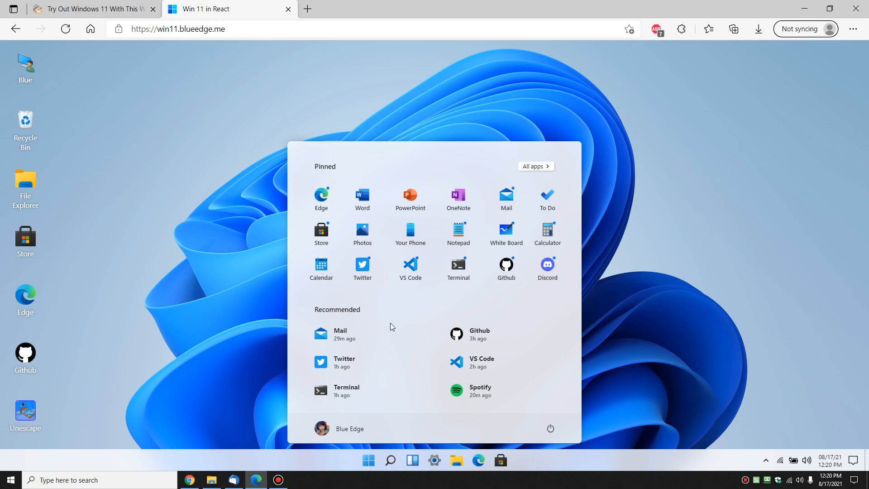
left_click(458, 265)
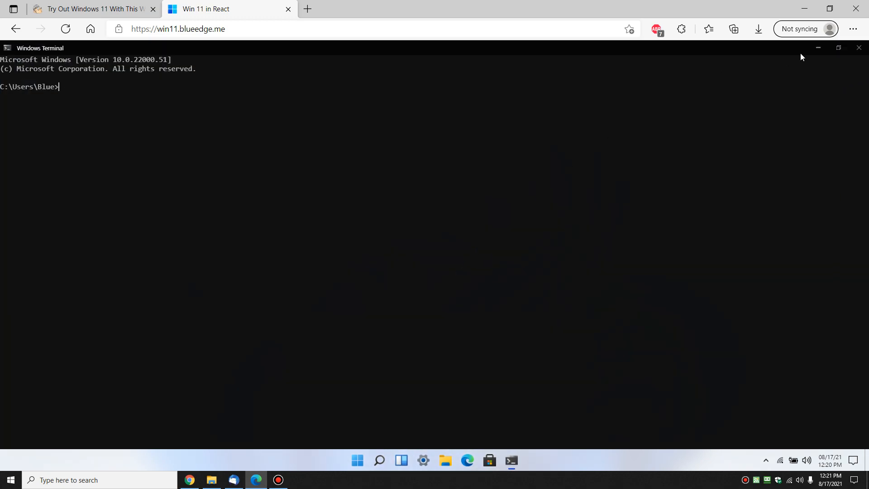
left_click(858, 48)
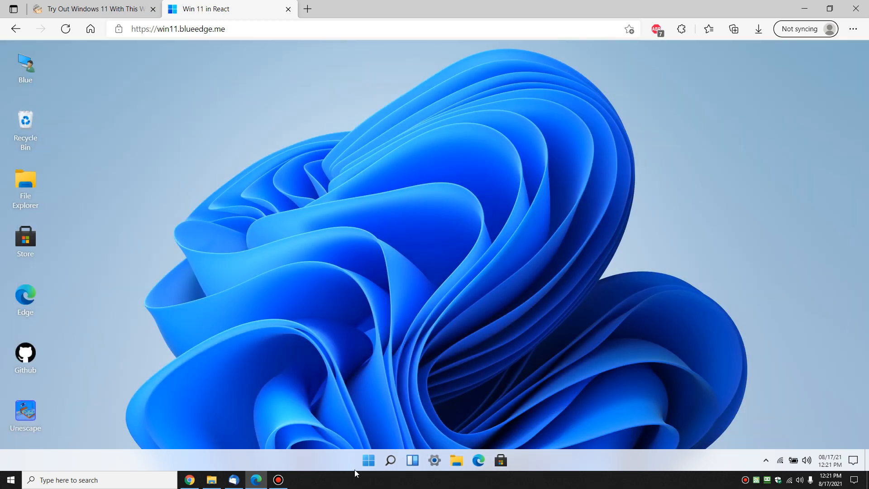
Check the taskbar settings, bring up the Start menu and launch Notepad from it
left_click(391, 460)
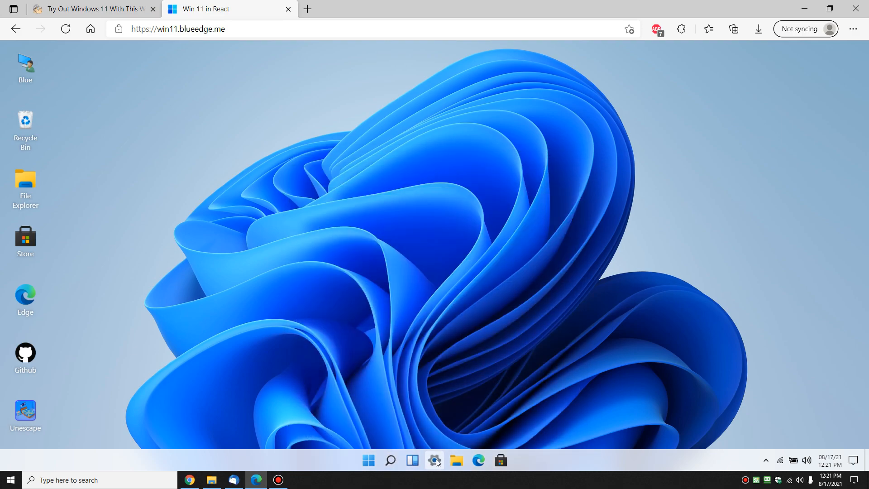
mouse_move(478, 459)
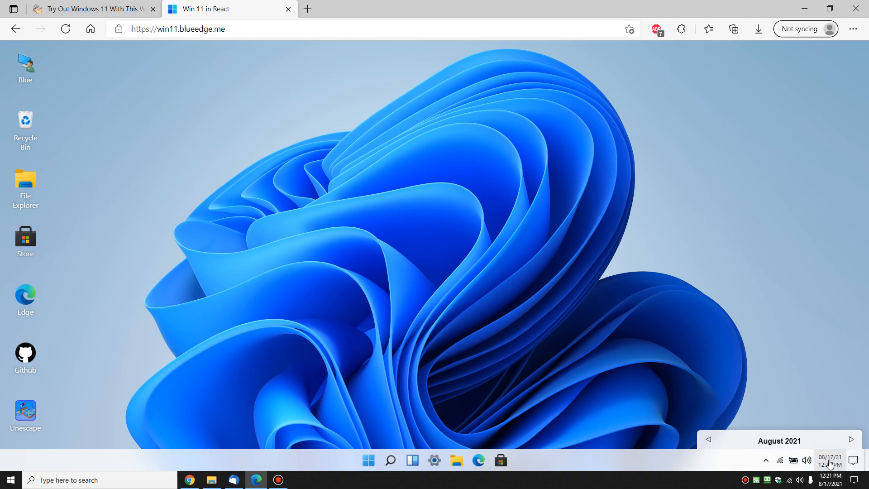
mouse_move(365, 460)
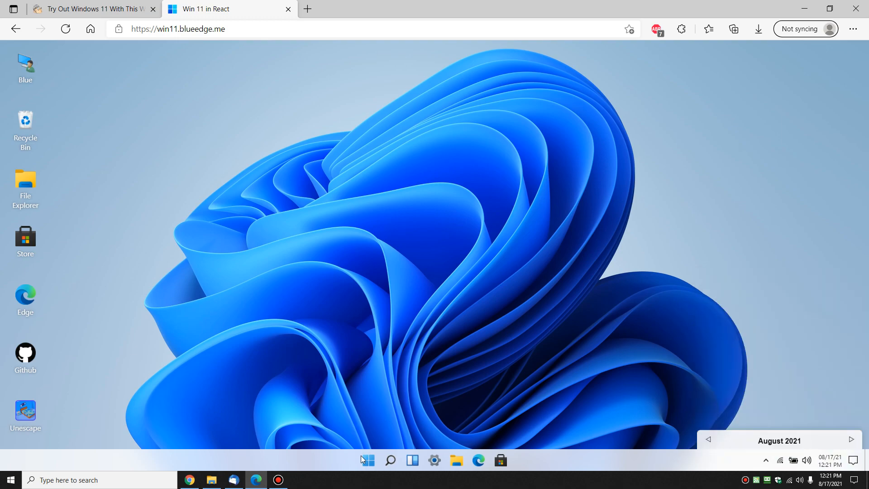
left_click(369, 460)
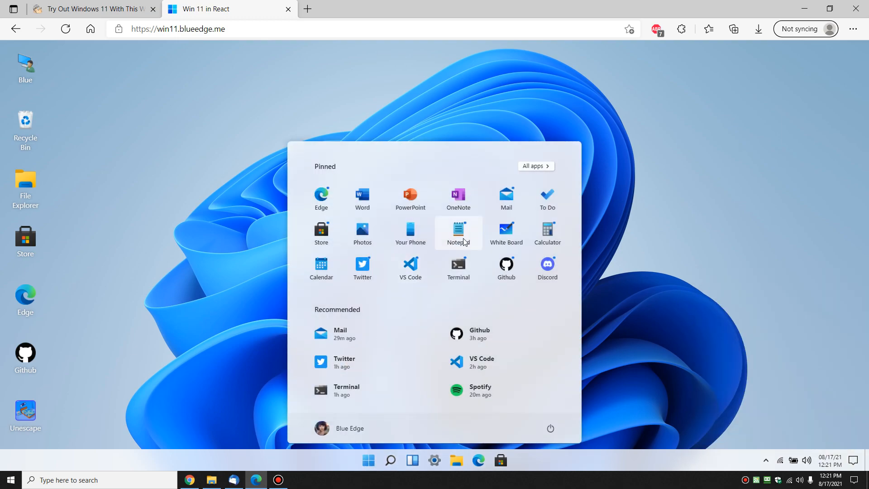
left_click(458, 232)
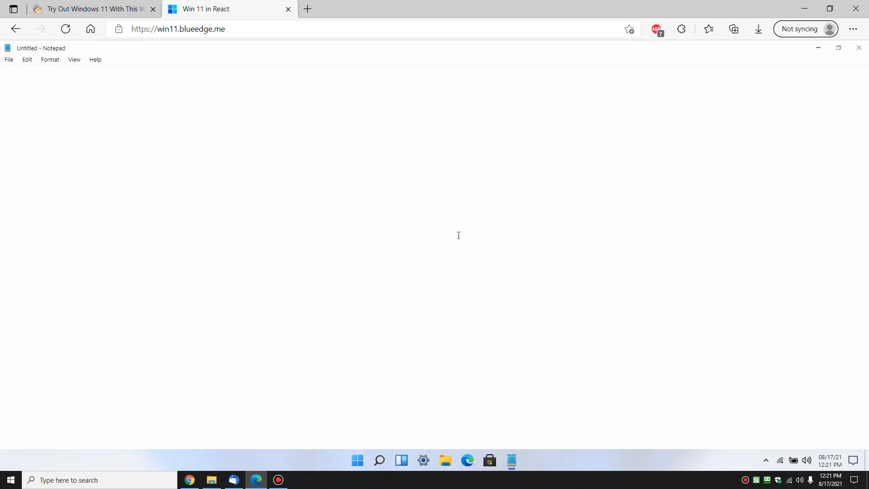
mouse_move(280, 153)
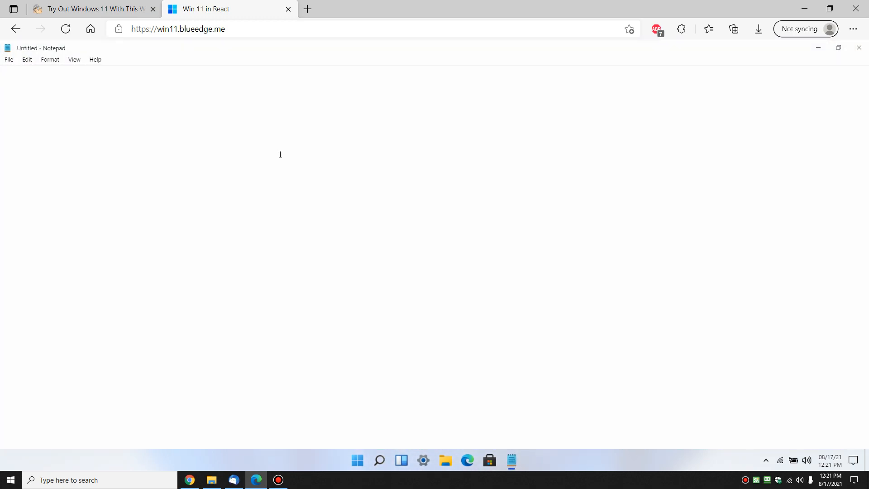
Close the empty Notepad window to return to the bare desktop
left_click(858, 48)
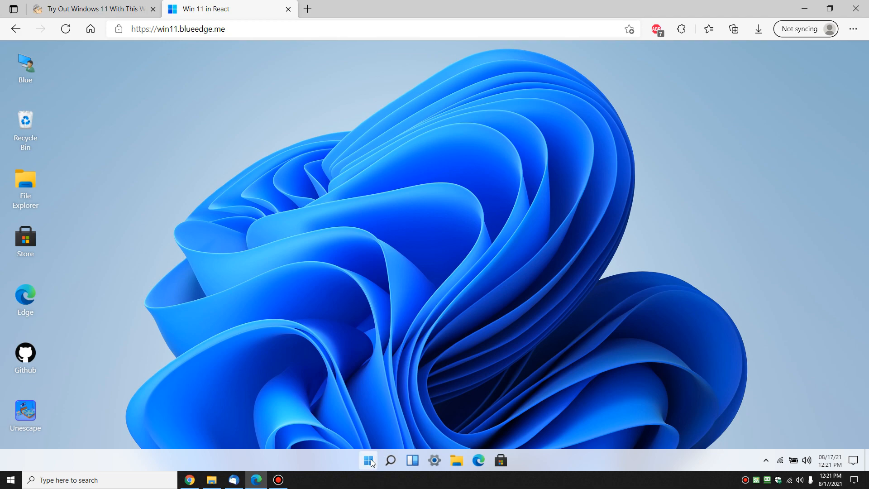
left_click(369, 460)
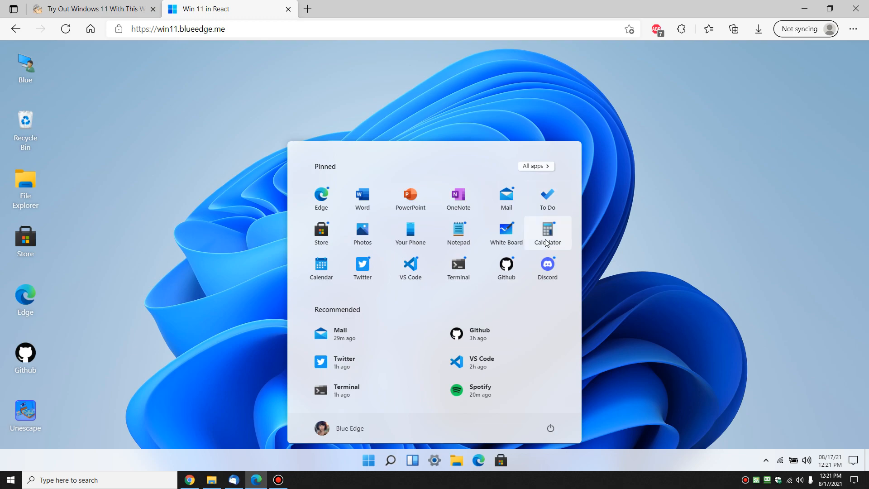
left_click(547, 229)
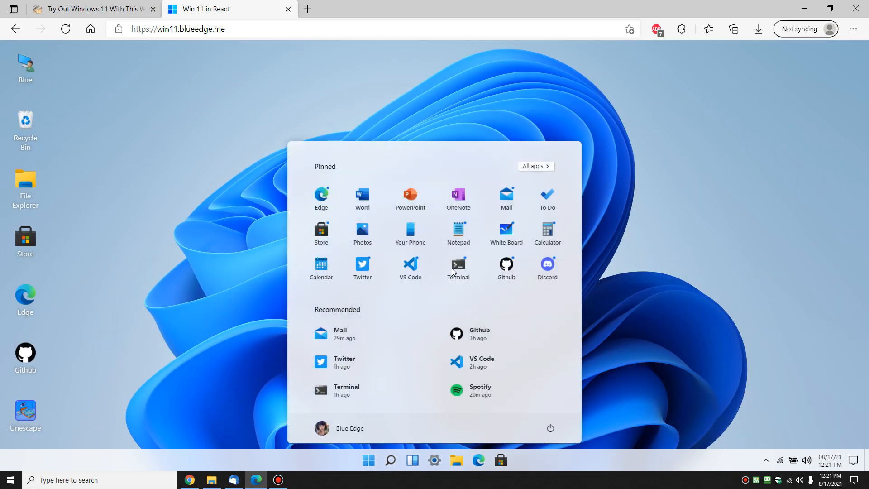
mouse_move(458, 232)
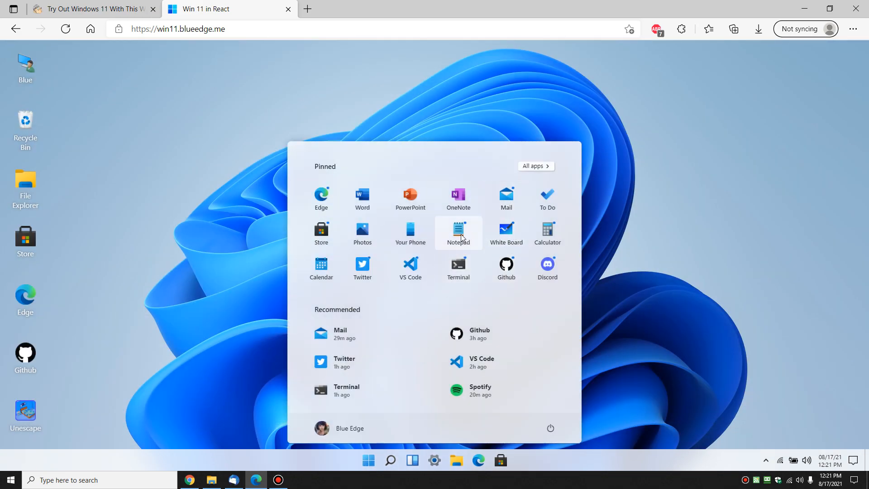
mouse_move(362, 232)
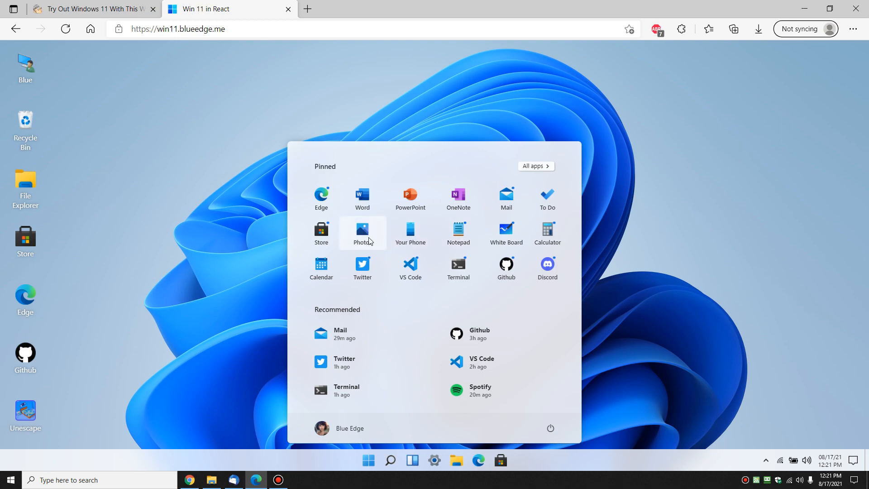
mouse_move(362, 283)
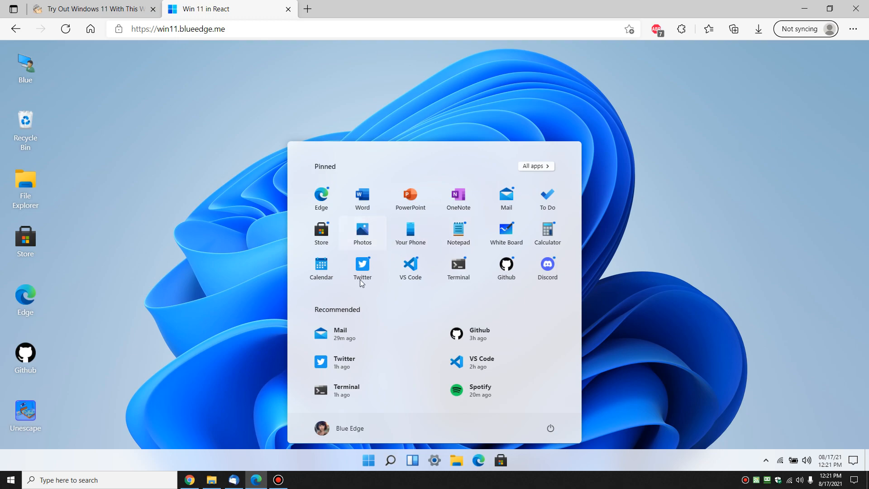
left_click(362, 265)
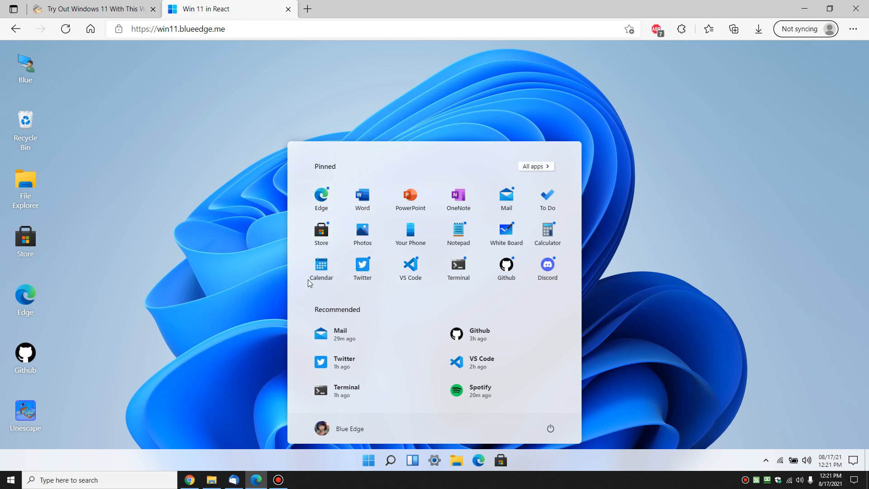
mouse_move(321, 268)
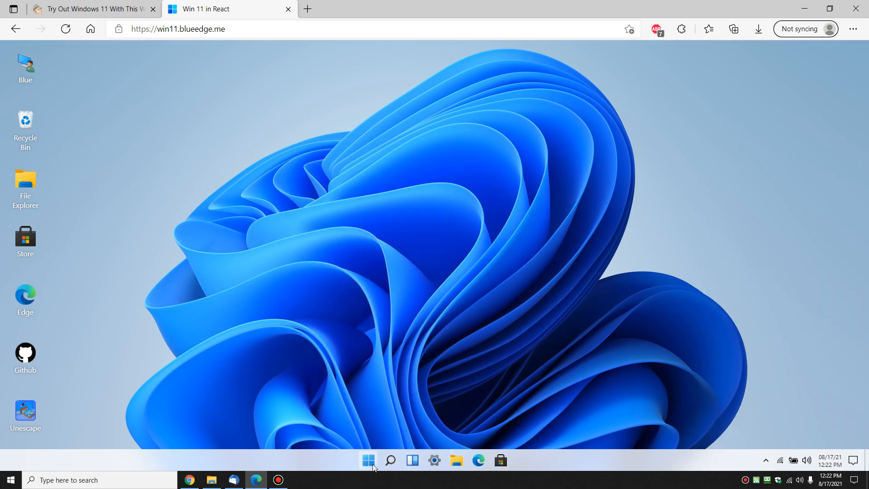
Close the Start menu to the desktop, then reopen the launcher of pinned apps
left_click(368, 460)
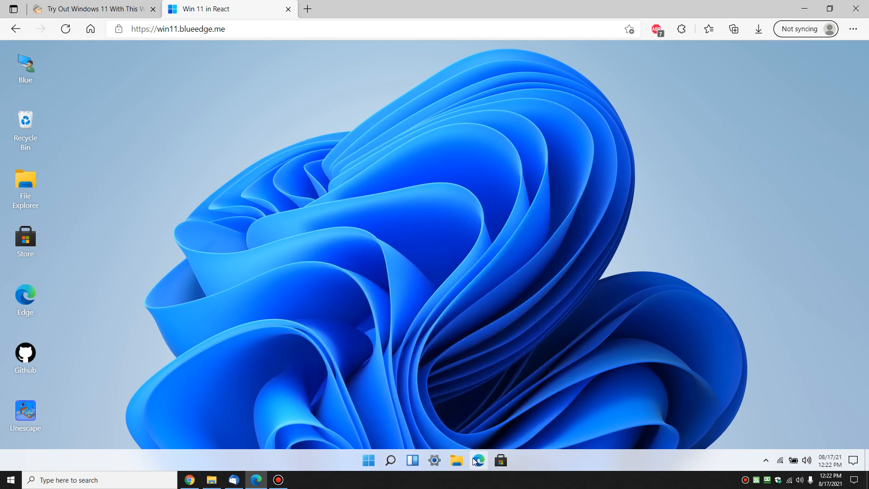
mouse_move(434, 481)
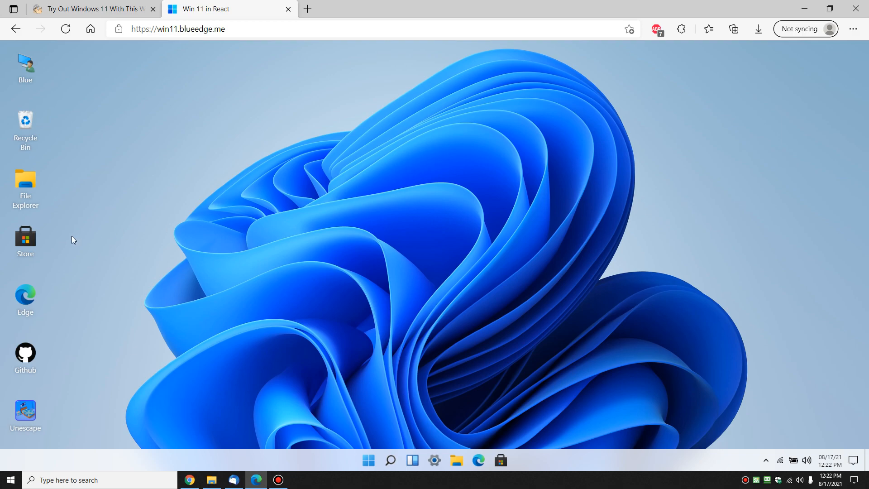
left_click(391, 460)
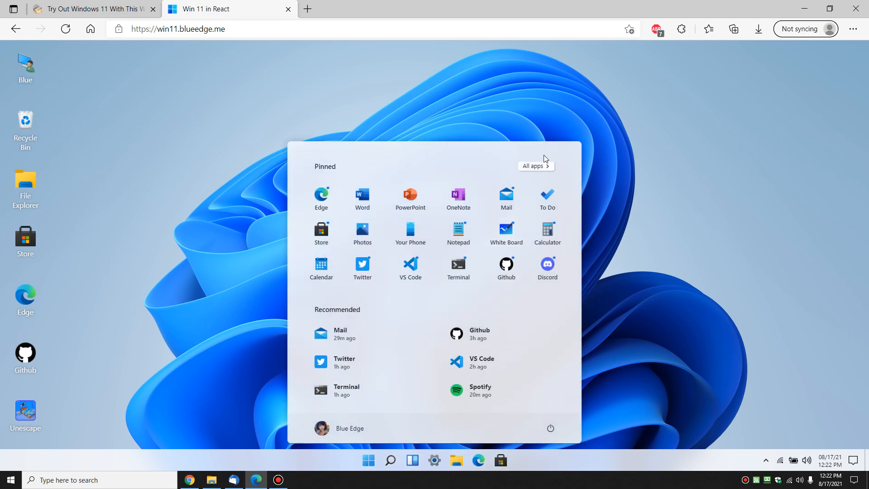
Browse the full alphabetical All apps list from D through S, then return to the pinned apps view
left_click(533, 166)
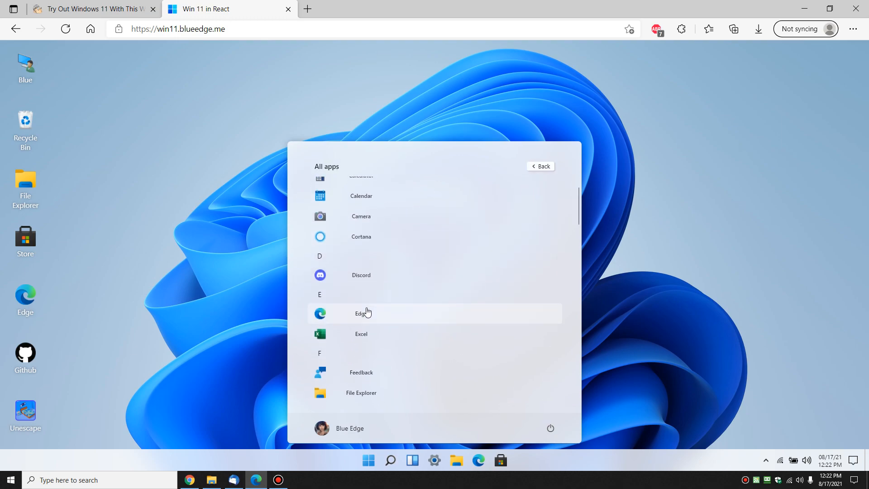
scroll("down", 3)
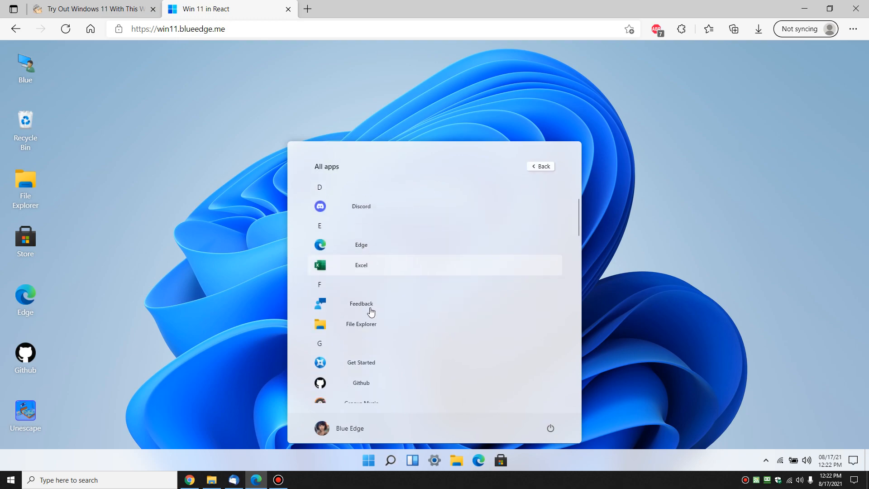
scroll("down", 3)
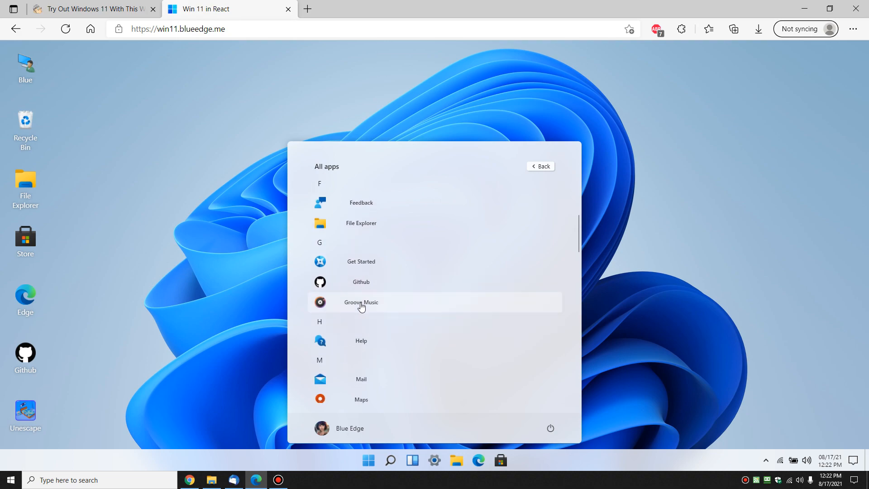
scroll("down", 3)
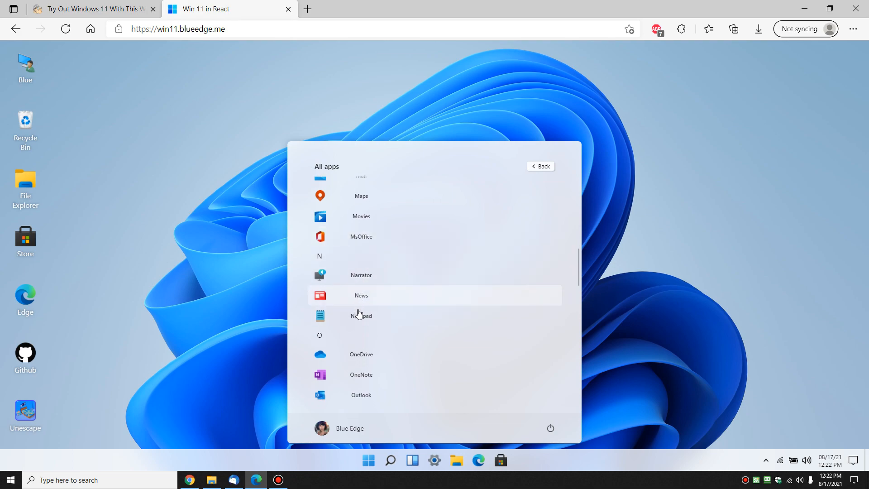
scroll("down", 3)
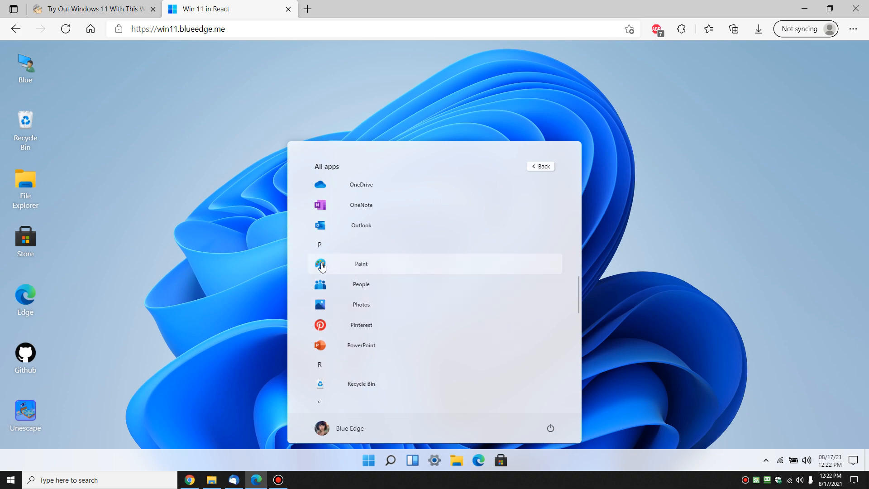
mouse_move(357, 310)
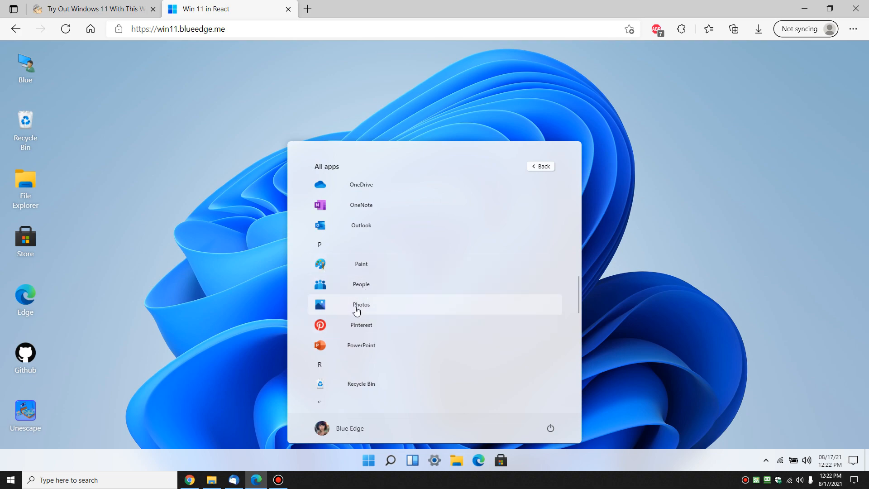
scroll("down", 3)
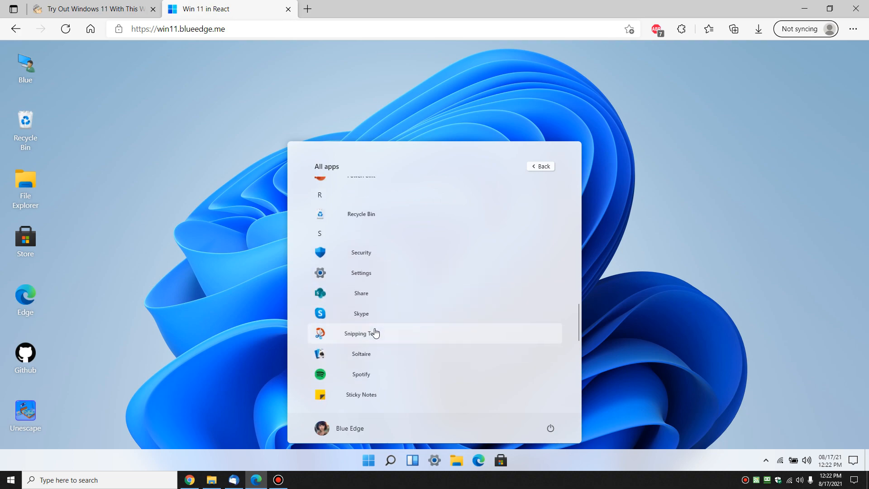
mouse_move(369, 325)
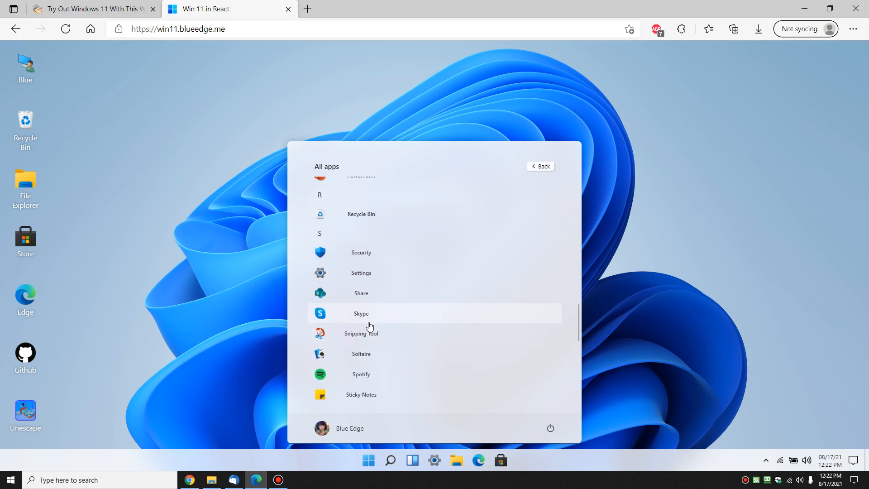
left_click(540, 166)
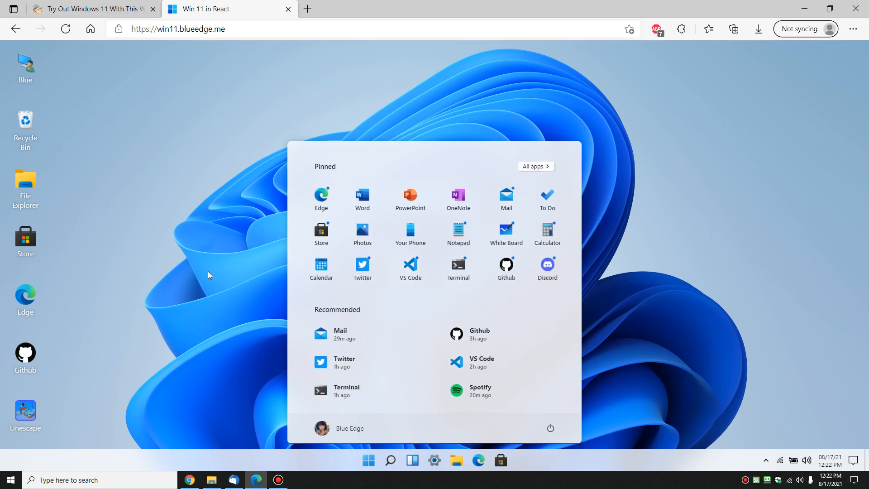
mouse_move(224, 261)
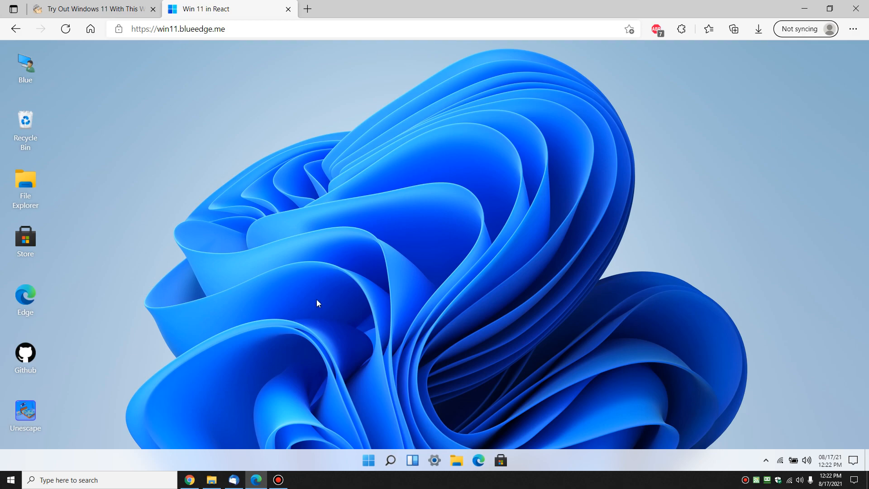
mouse_move(213, 160)
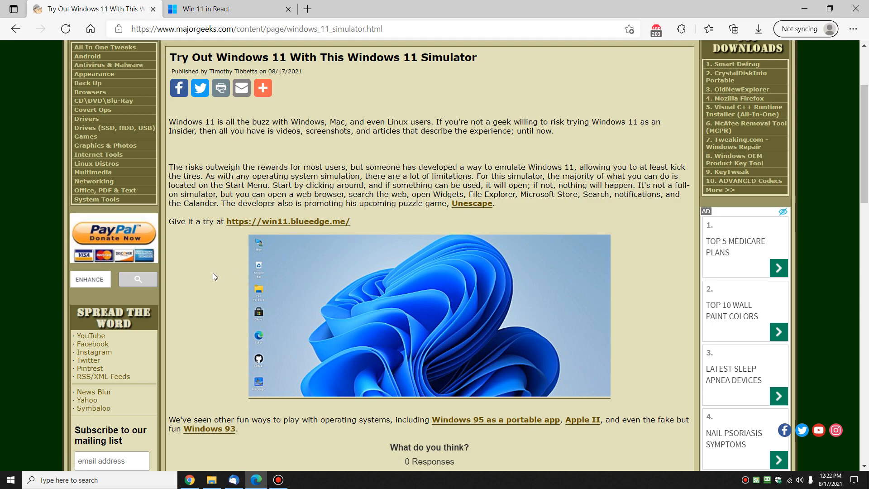
Scroll the MajorGeeks article to its emulator links and open the Windows 93 site
scroll("down", 3)
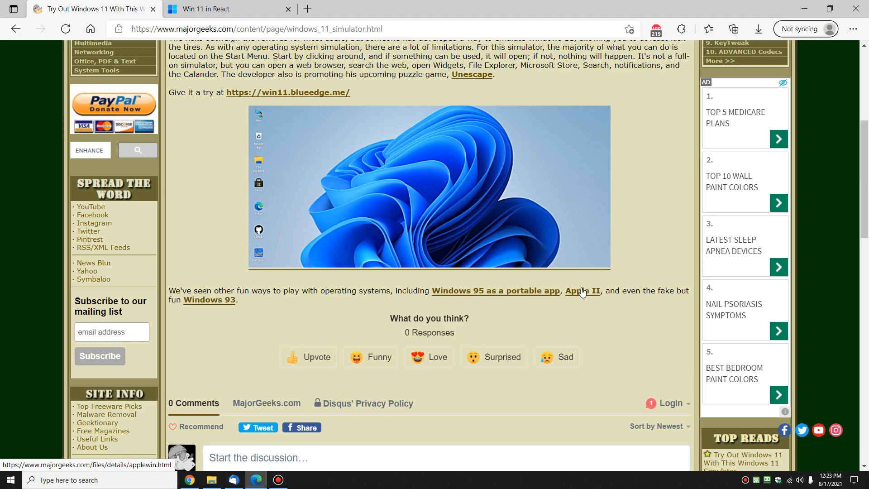
left_click(208, 300)
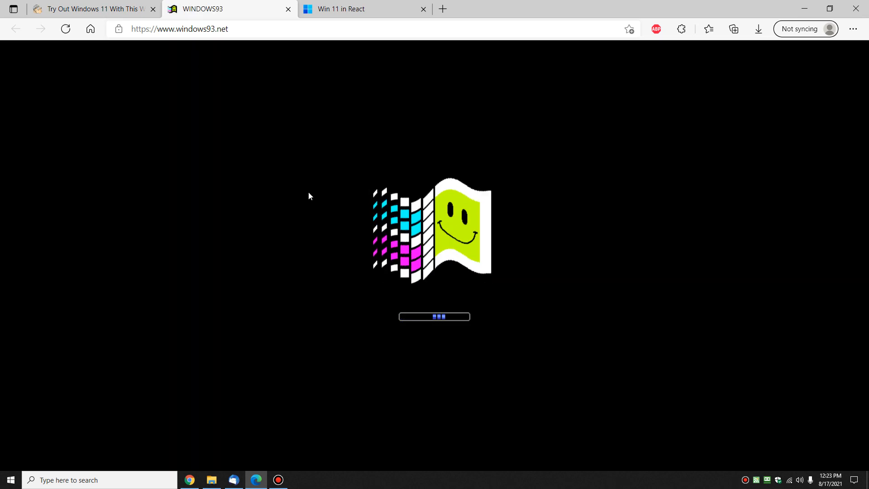
mouse_move(283, 209)
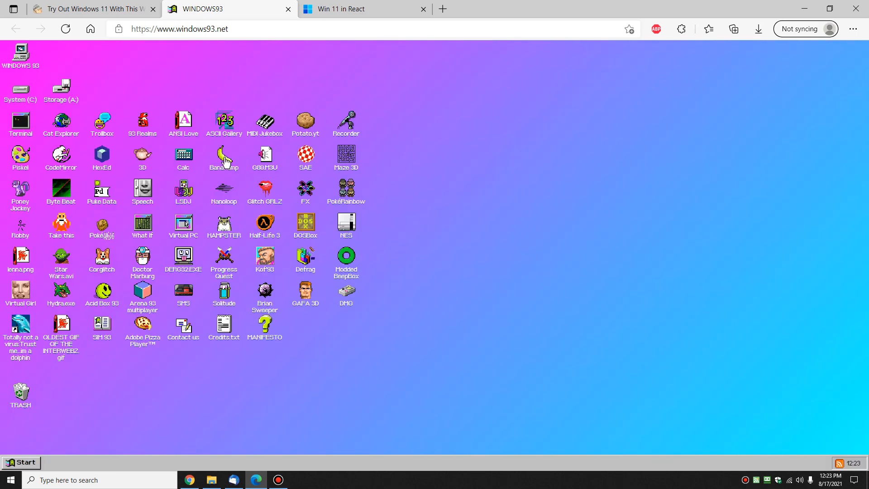
Launch one of the retro programs on the Windows 93 desktop
double_click(224, 157)
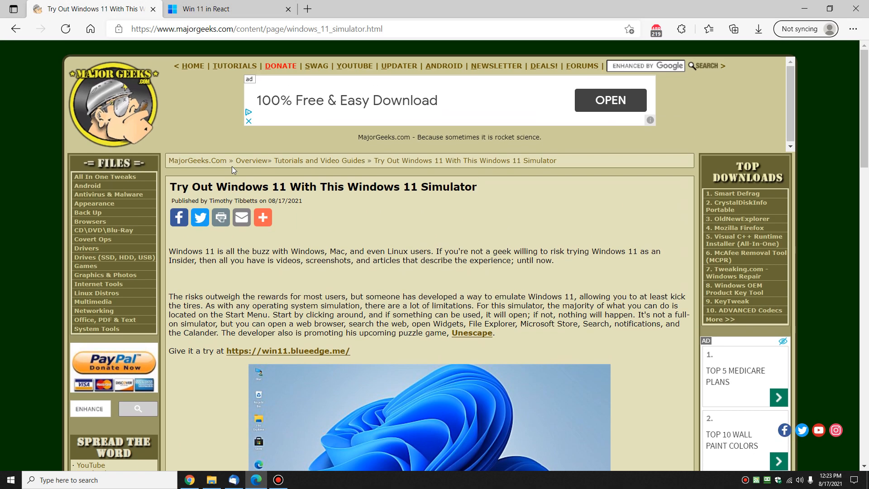
mouse_move(414, 239)
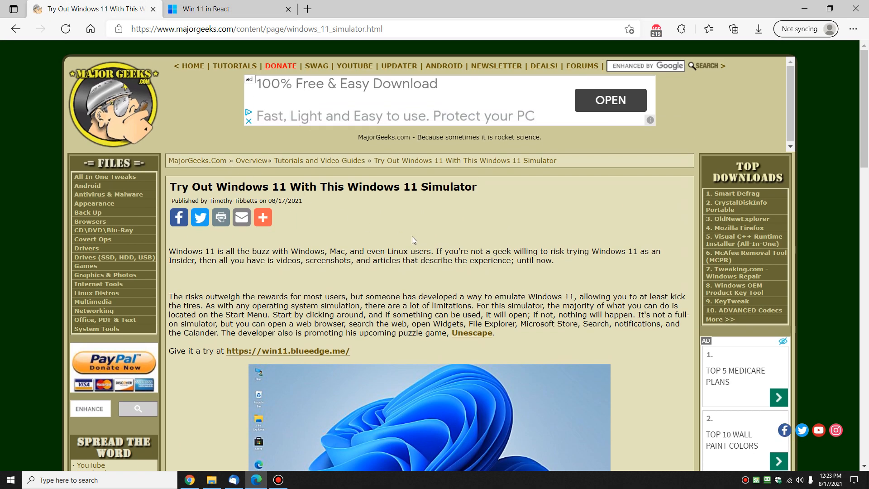